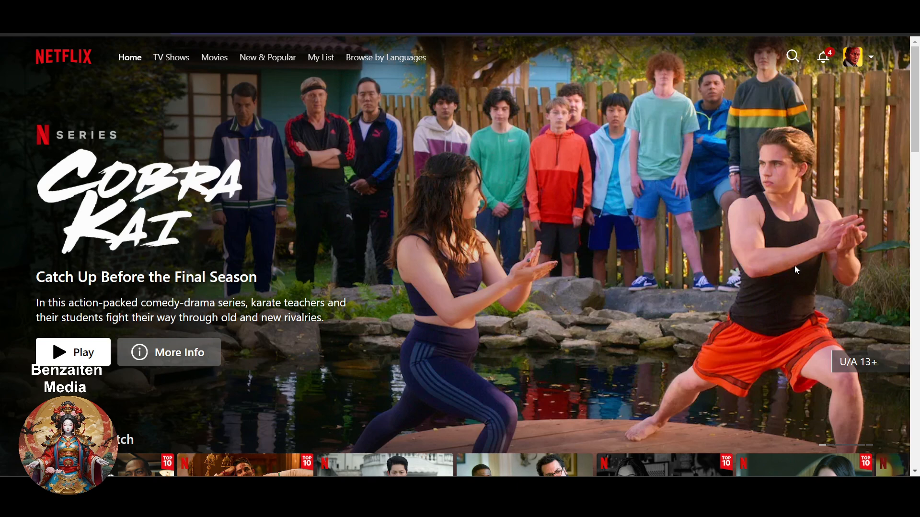
{"action": "mouse_move", "coordinate": [837, 154]}
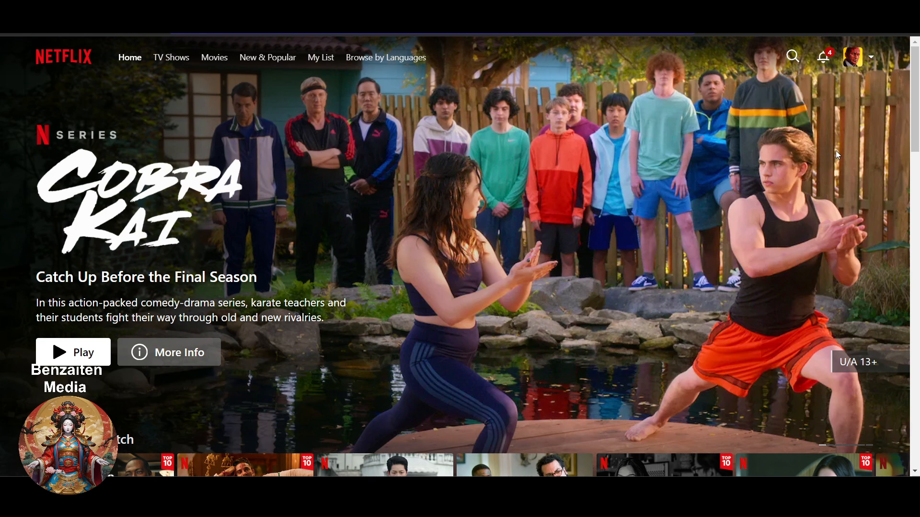
{"action": "mouse_move", "coordinate": [846, 166]}
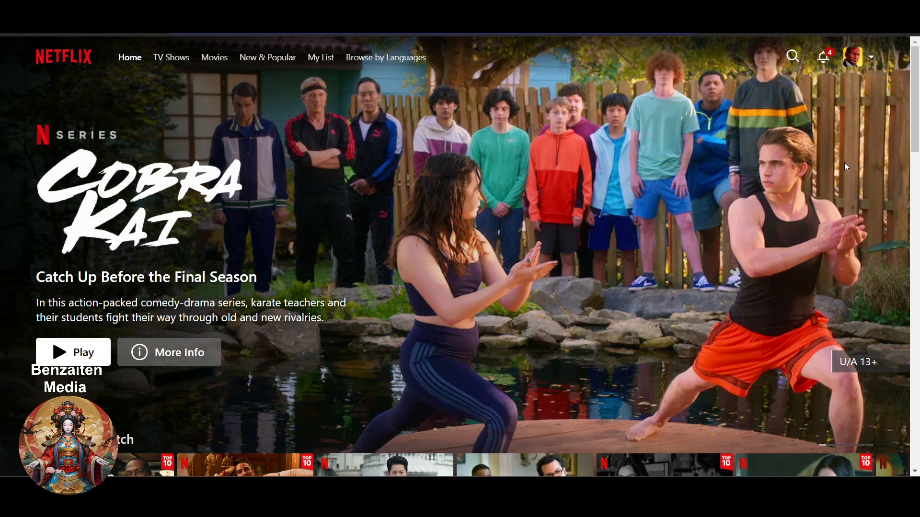
{"action": "mouse_move", "coordinate": [845, 195]}
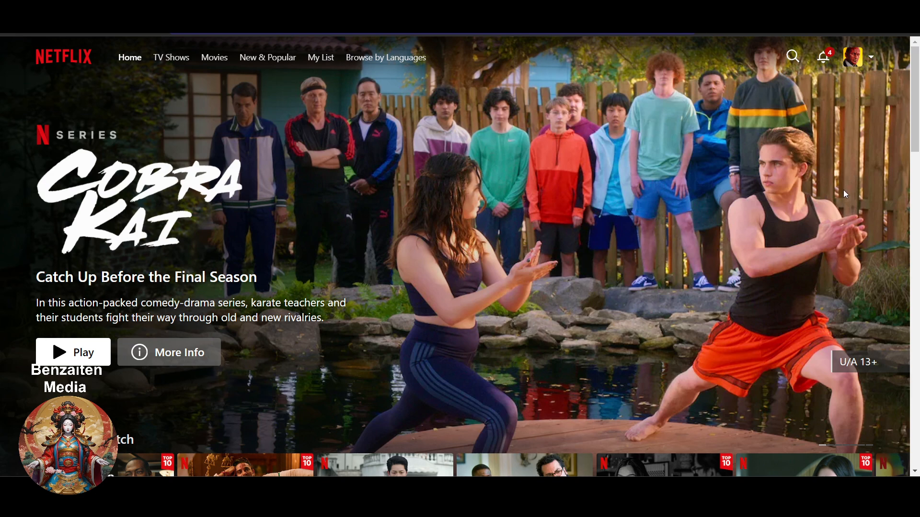
{"action": "mouse_move", "coordinate": [725, 227]}
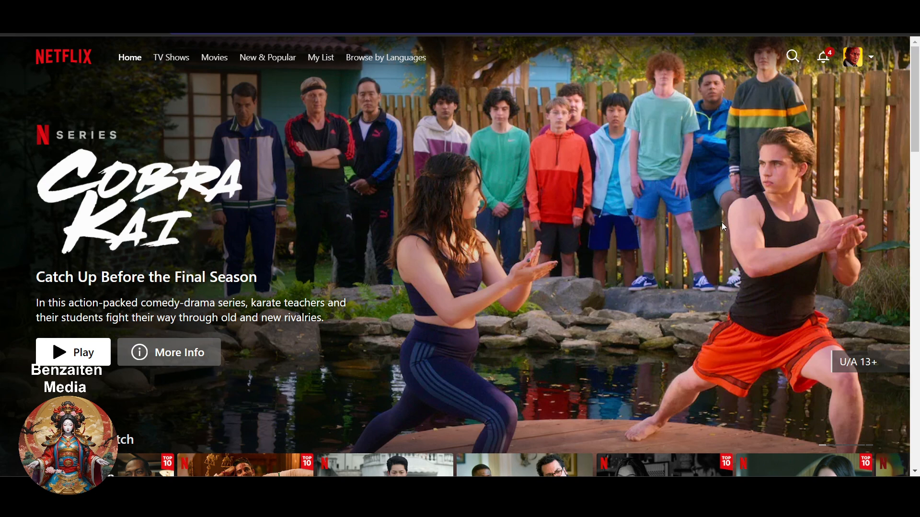
{"action": "mouse_move", "coordinate": [740, 222]}
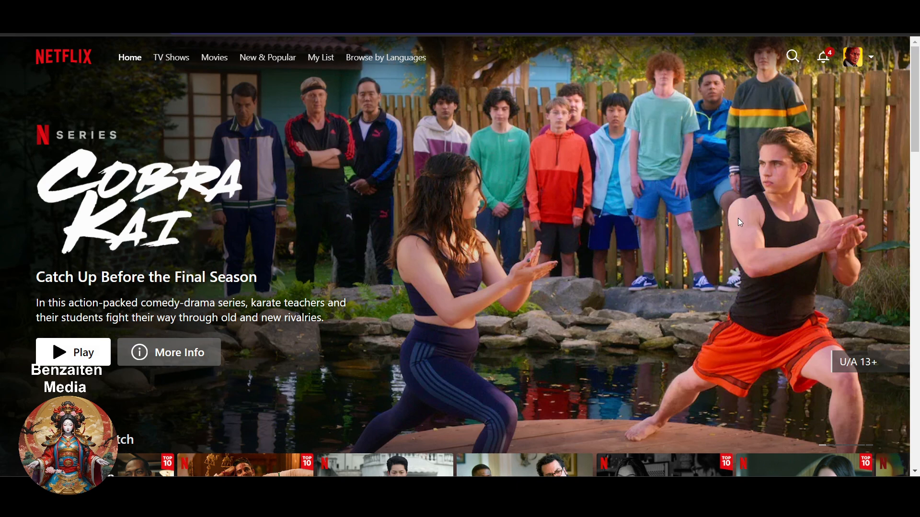
- Go from the profile avatar menu to the Account page and reach the Quick links section
{"action": "left_click", "coordinate": [857, 57]}
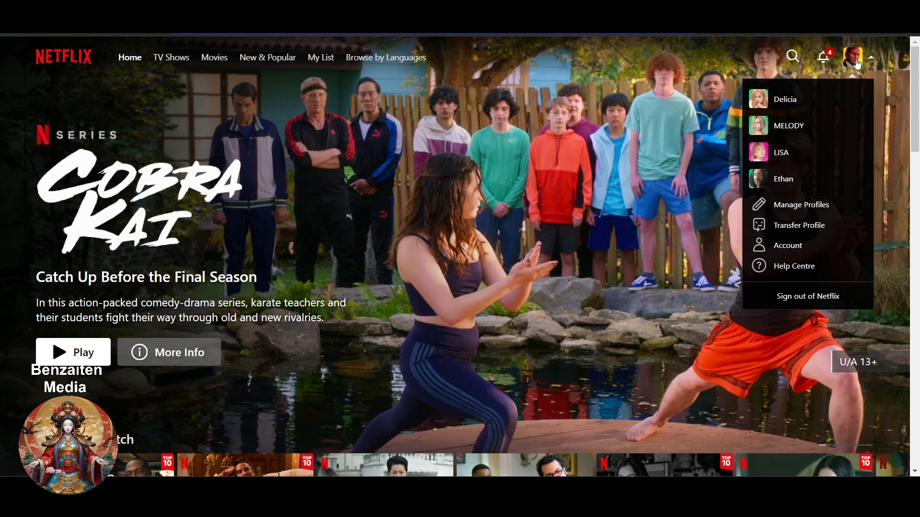
{"action": "mouse_move", "coordinate": [805, 239]}
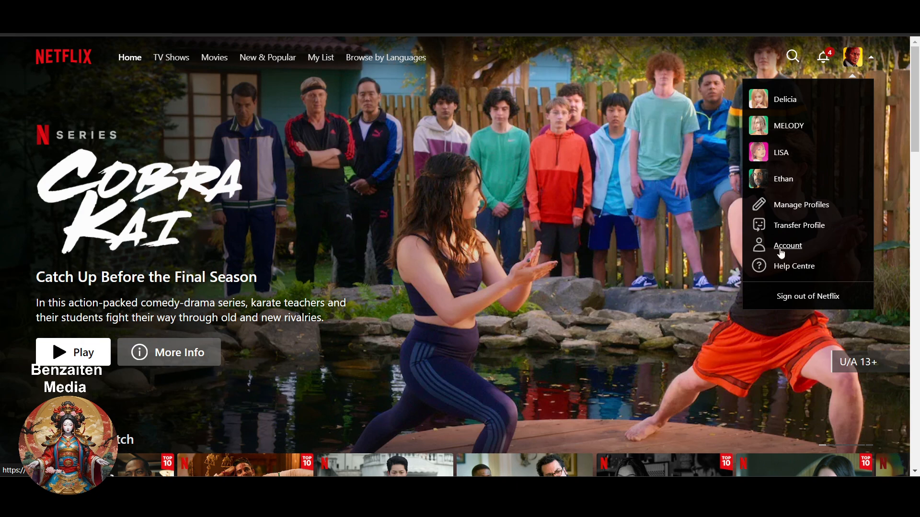
{"action": "left_click", "coordinate": [787, 245]}
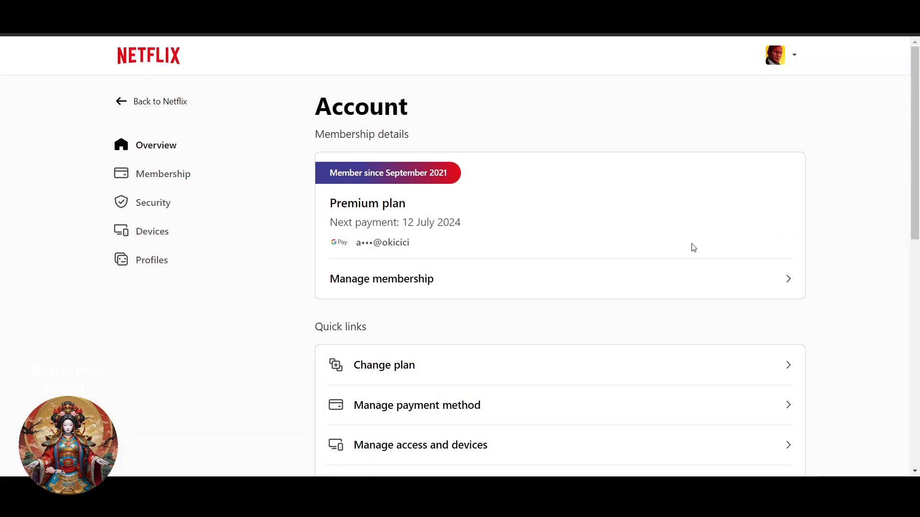
{"action": "scroll", "scroll_direction": "down", "scroll_amount": 3}
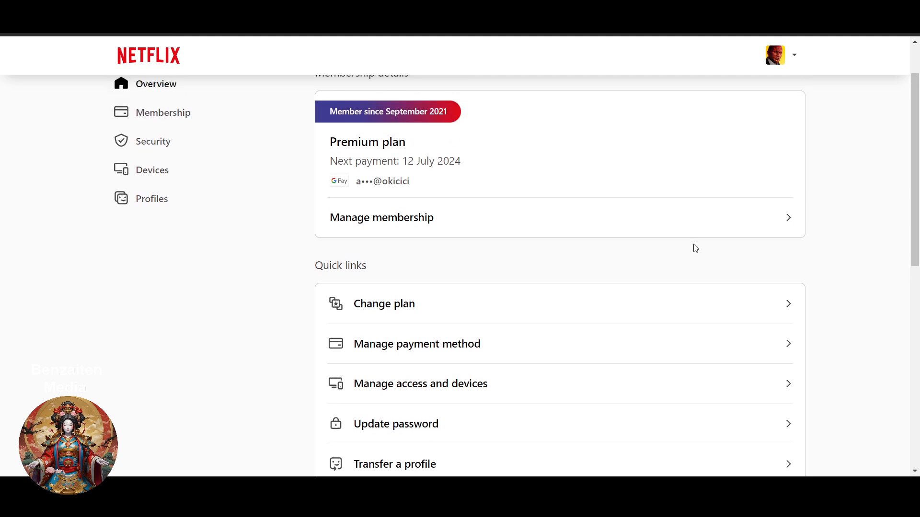
{"action": "mouse_move", "coordinate": [386, 306]}
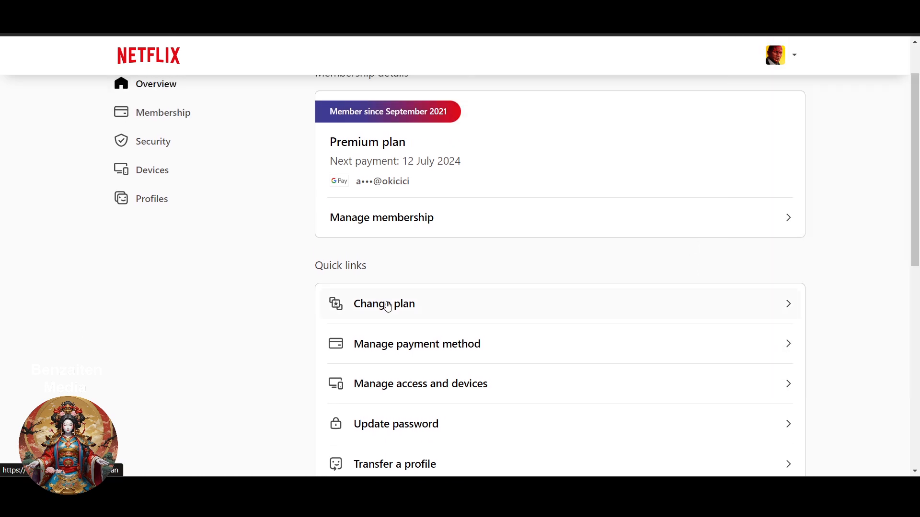
{"action": "scroll", "scroll_direction": "down", "scroll_amount": 3}
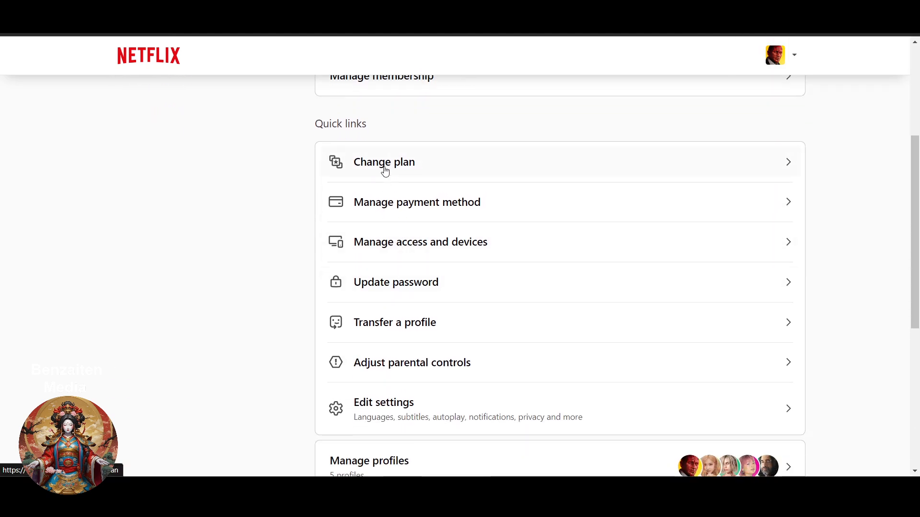
- Enter Change plan from Quick links and pick the Standard plan at ₹499/month over Premium
{"action": "left_click", "coordinate": [383, 162]}
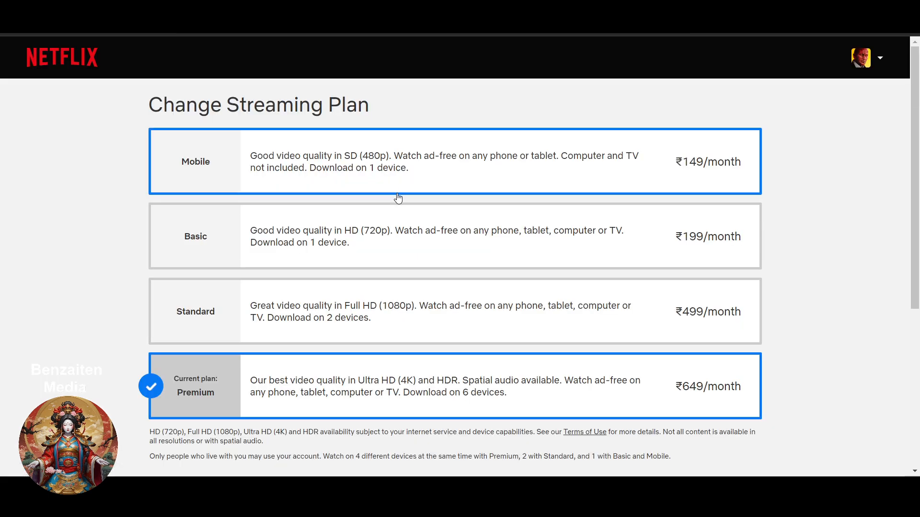
{"action": "scroll", "scroll_direction": "down", "scroll_amount": 3}
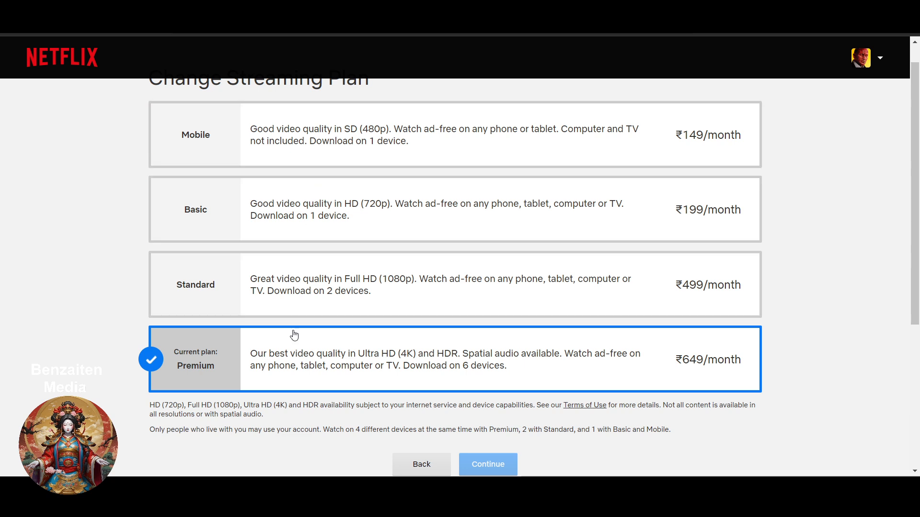
{"action": "mouse_move", "coordinate": [227, 363]}
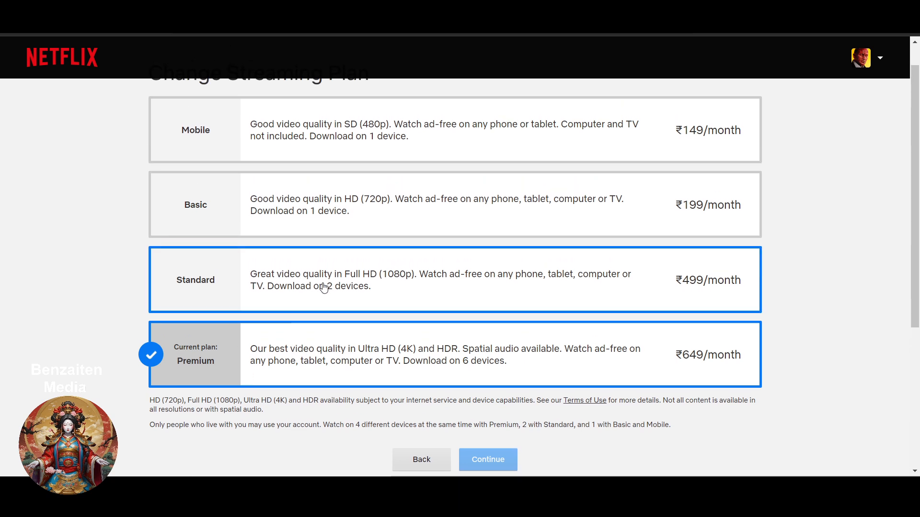
{"action": "scroll", "scroll_direction": "up", "scroll_amount": 3}
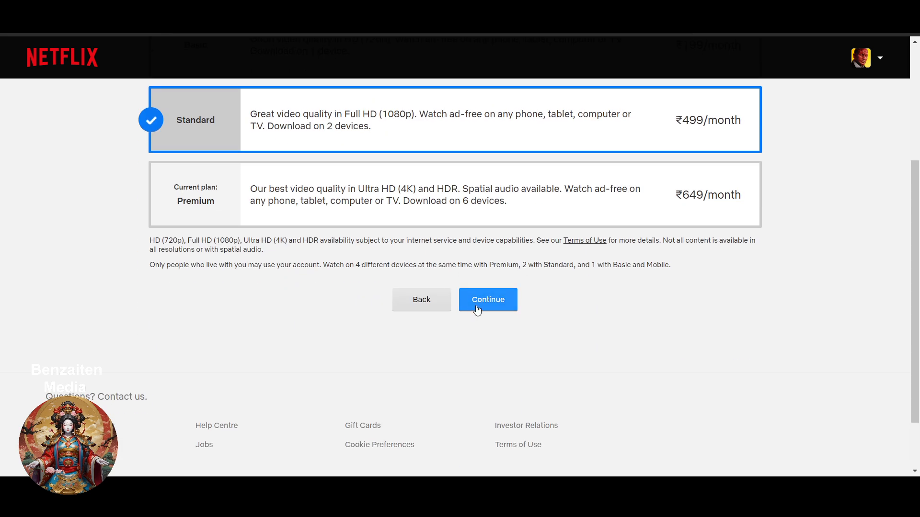
- Continue to the confirmation of switching Premium ₹649/month to Standard ₹499/month
{"action": "left_click", "coordinate": [488, 299]}
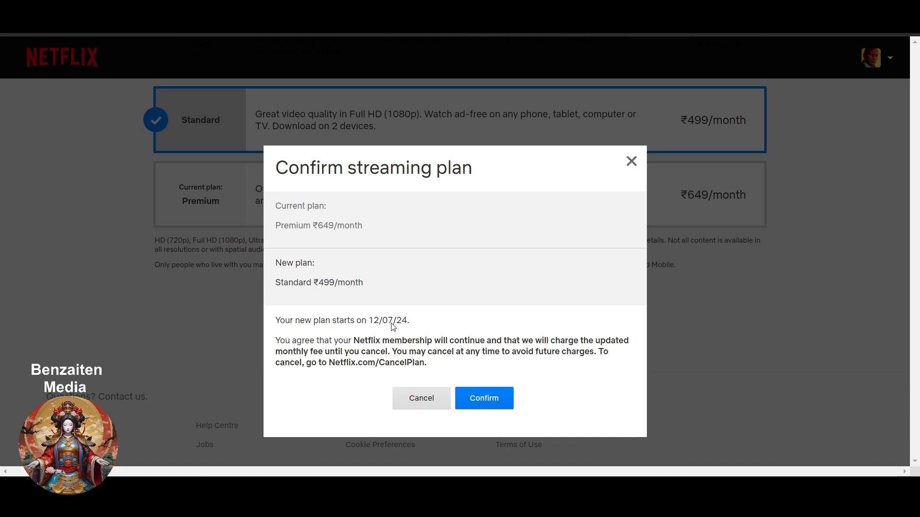
{"action": "mouse_move", "coordinate": [318, 346]}
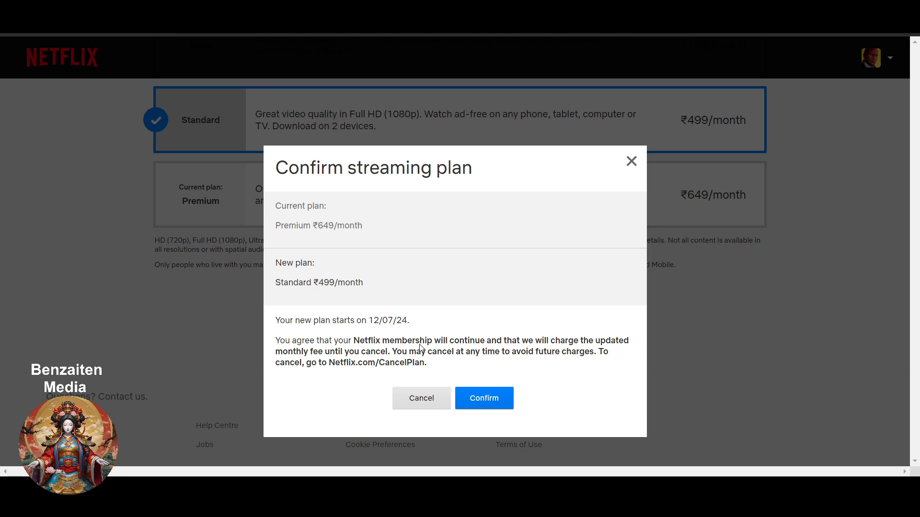
{"action": "mouse_move", "coordinate": [394, 332]}
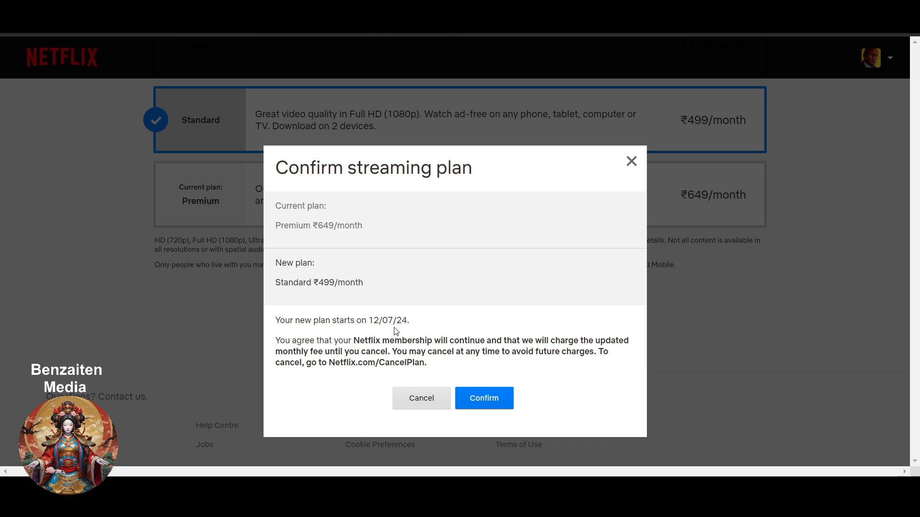
{"action": "mouse_move", "coordinate": [503, 312]}
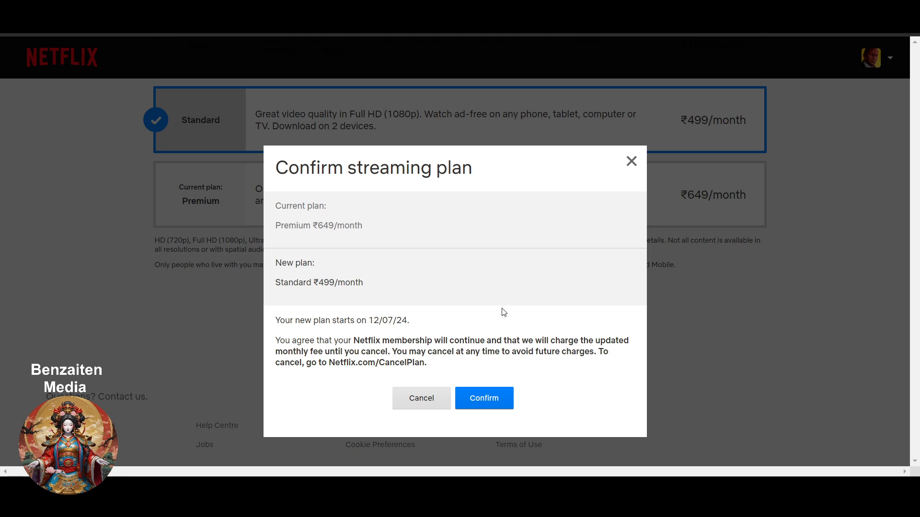
{"action": "mouse_move", "coordinate": [446, 357]}
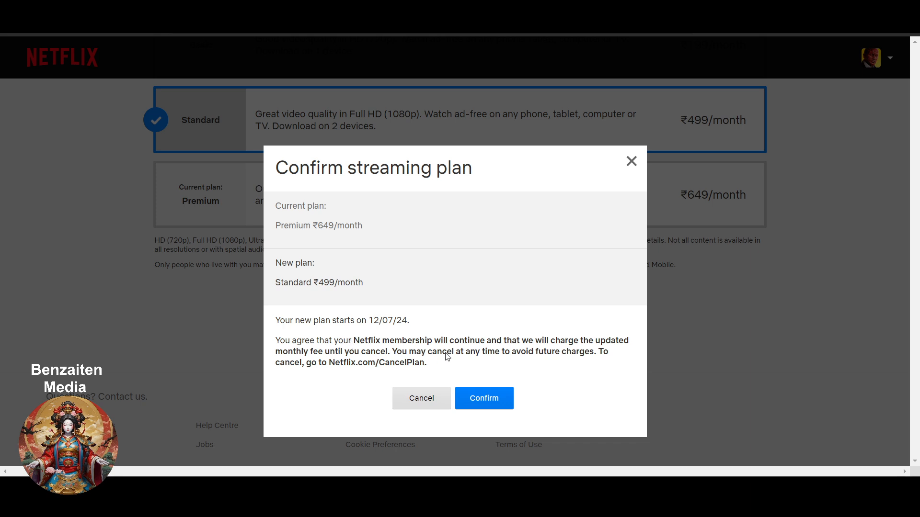
{"action": "mouse_move", "coordinate": [292, 358]}
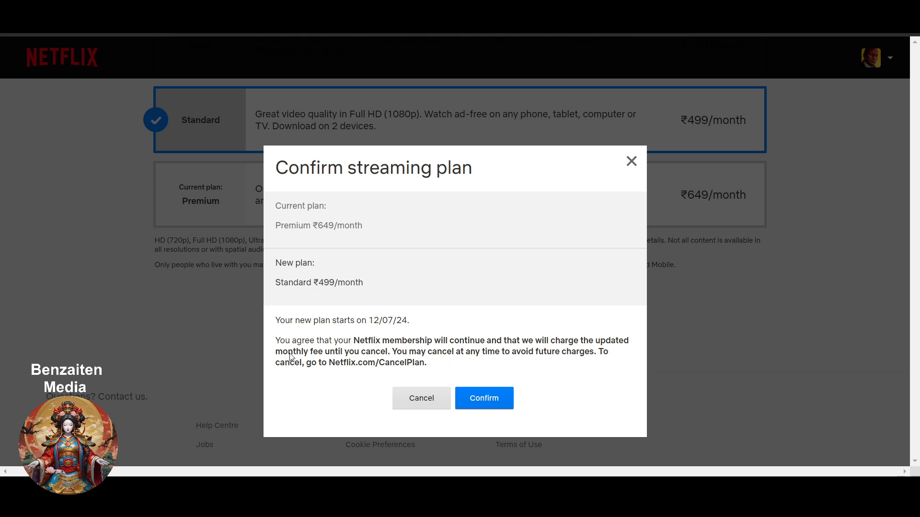
{"action": "mouse_move", "coordinate": [381, 362]}
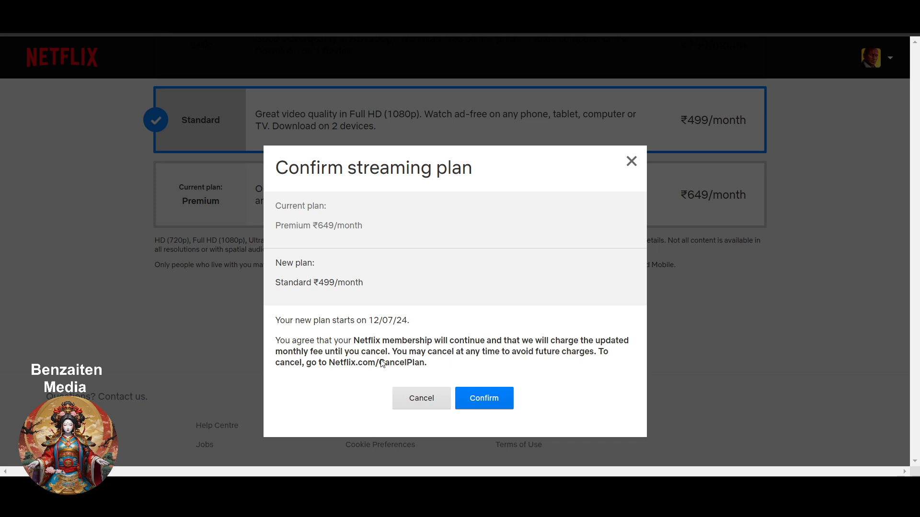
{"action": "mouse_move", "coordinate": [577, 366]}
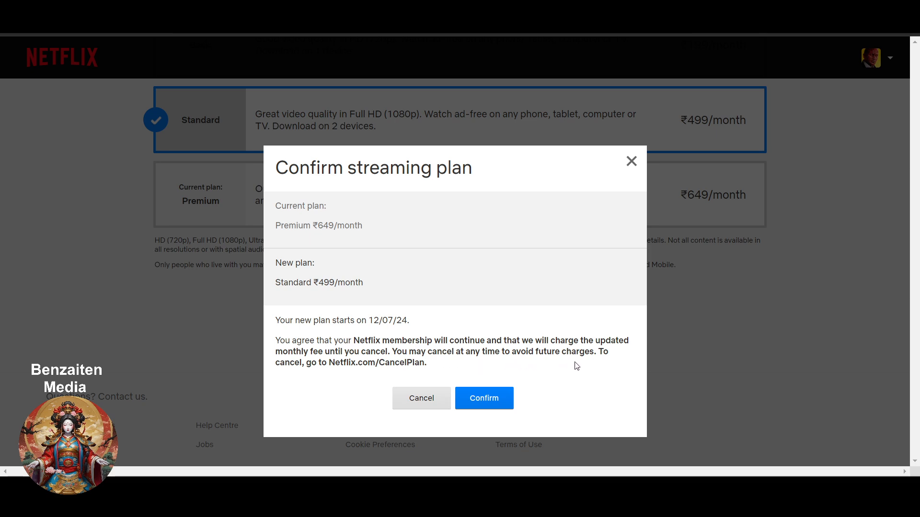
{"action": "mouse_move", "coordinate": [570, 229]}
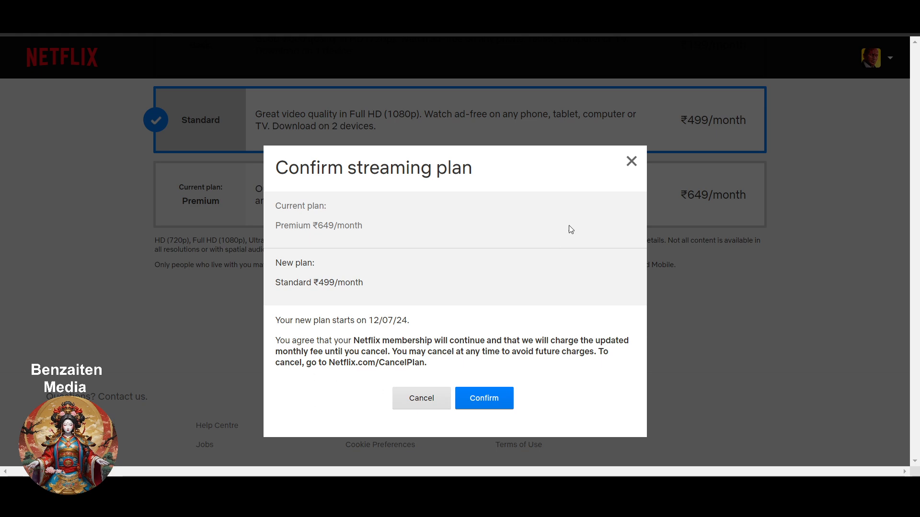
- Cancel the switch to Standard and return to the Account page still on Premium, renewing 12 July 2024
{"action": "left_click", "coordinate": [422, 397]}
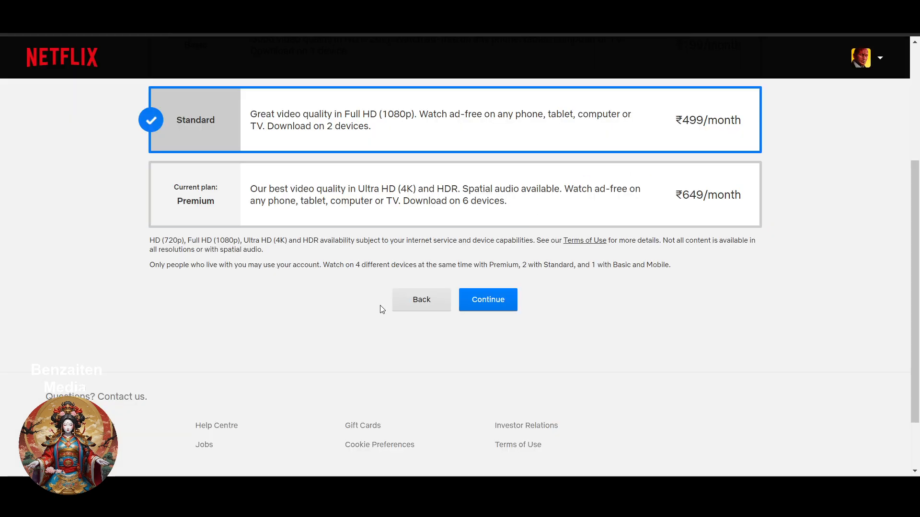
{"action": "scroll", "scroll_direction": "up", "scroll_amount": 3}
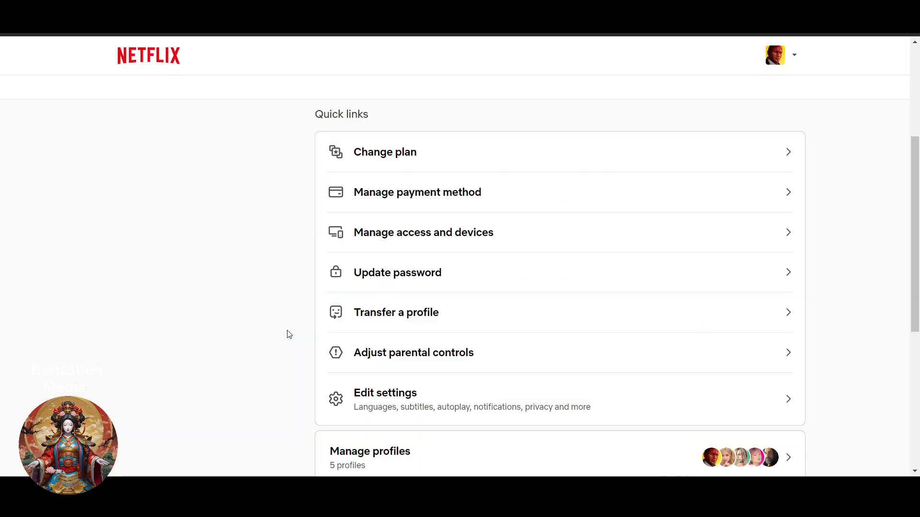
{"action": "scroll", "scroll_direction": "up", "scroll_amount": 3}
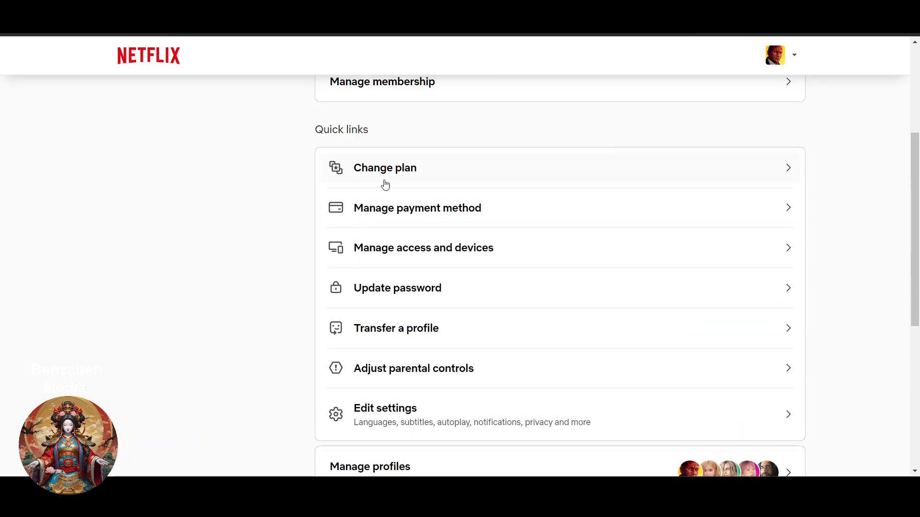
{"action": "left_click", "coordinate": [385, 168]}
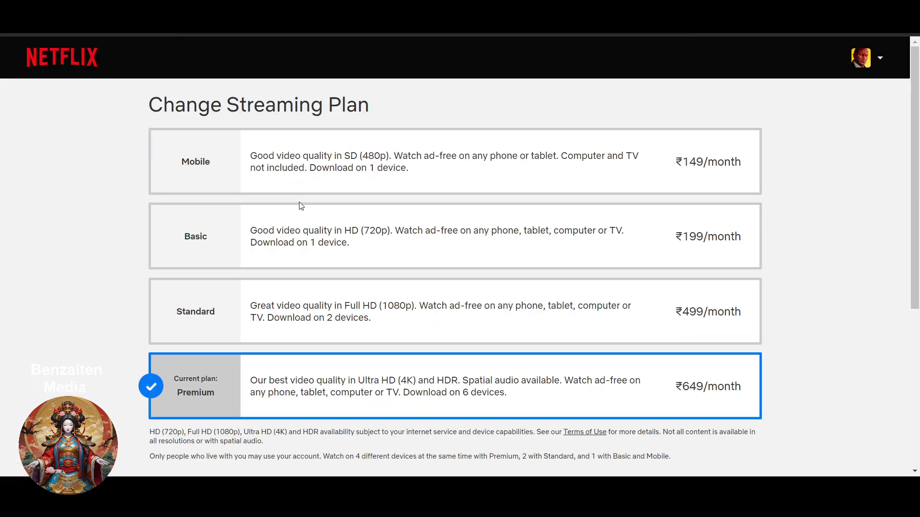
{"action": "scroll", "scroll_direction": "down", "scroll_amount": 3}
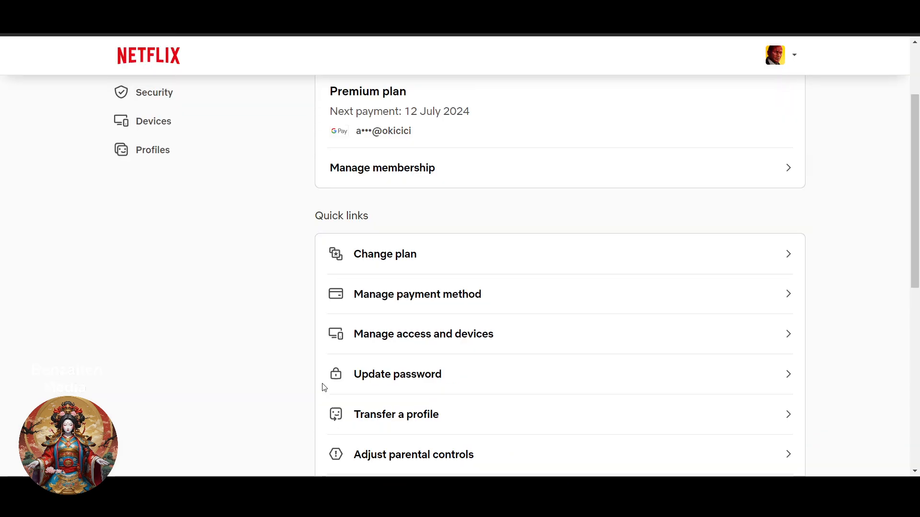
{"action": "scroll", "scroll_direction": "up", "scroll_amount": 3}
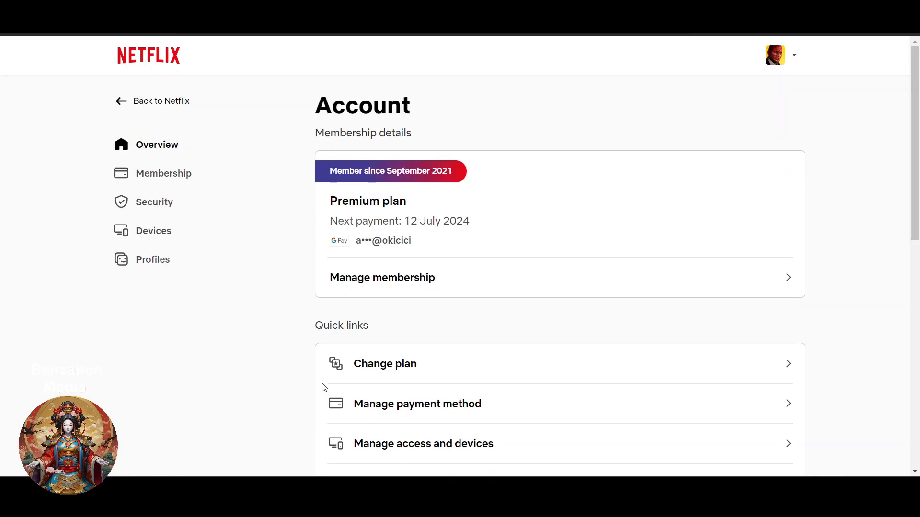